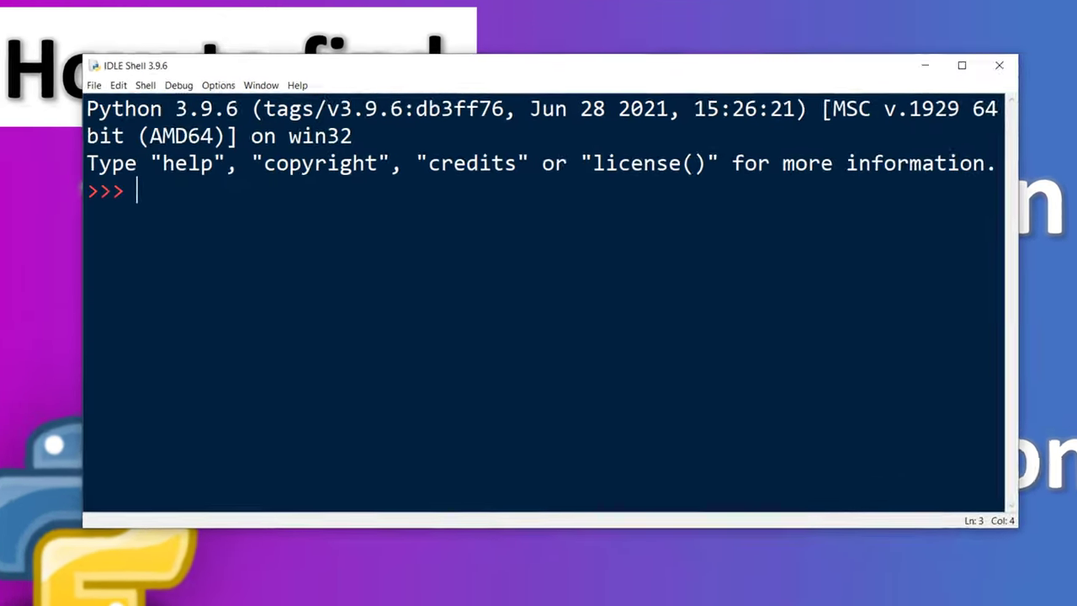
Enter 'import math' and begin typing 'math.gcd(' to bring up the gcd calltip
{"action": "type", "text": "impor"}
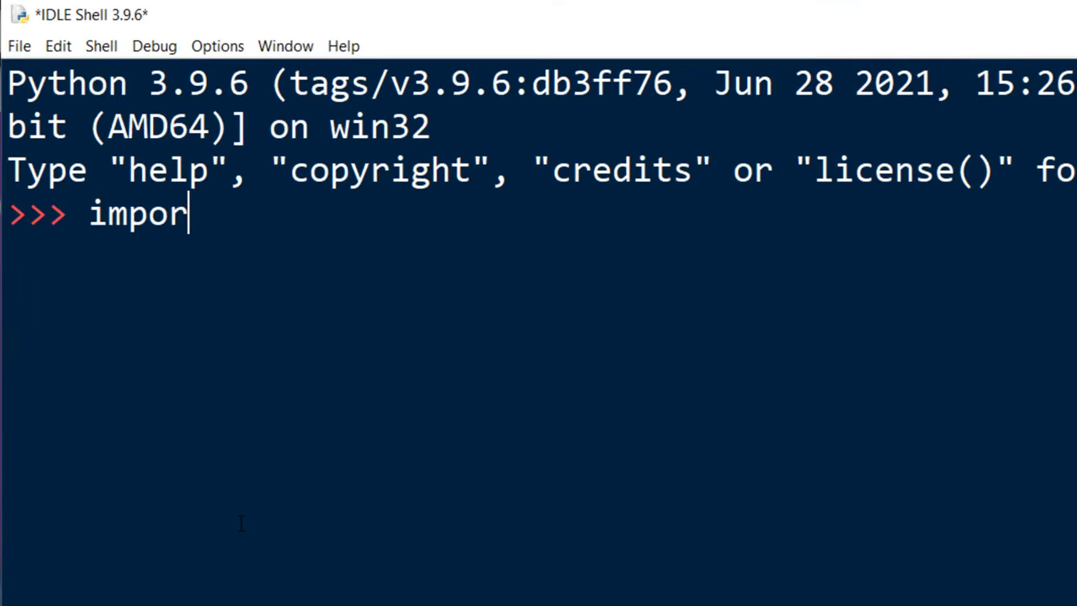
{"action": "type", "text": "t math"}
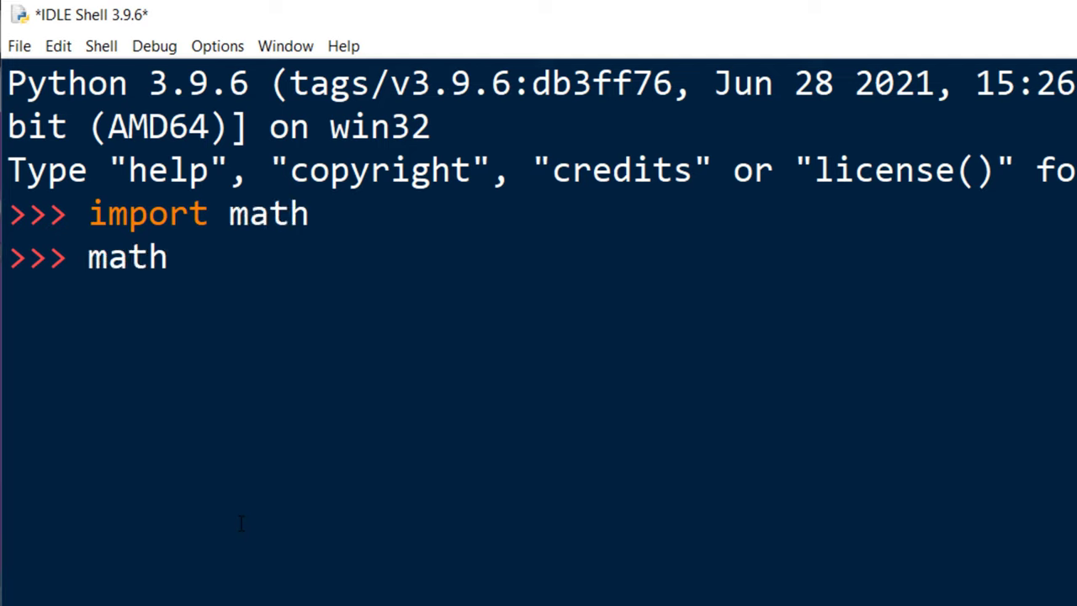
{"action": "type", "text": ".gc"}
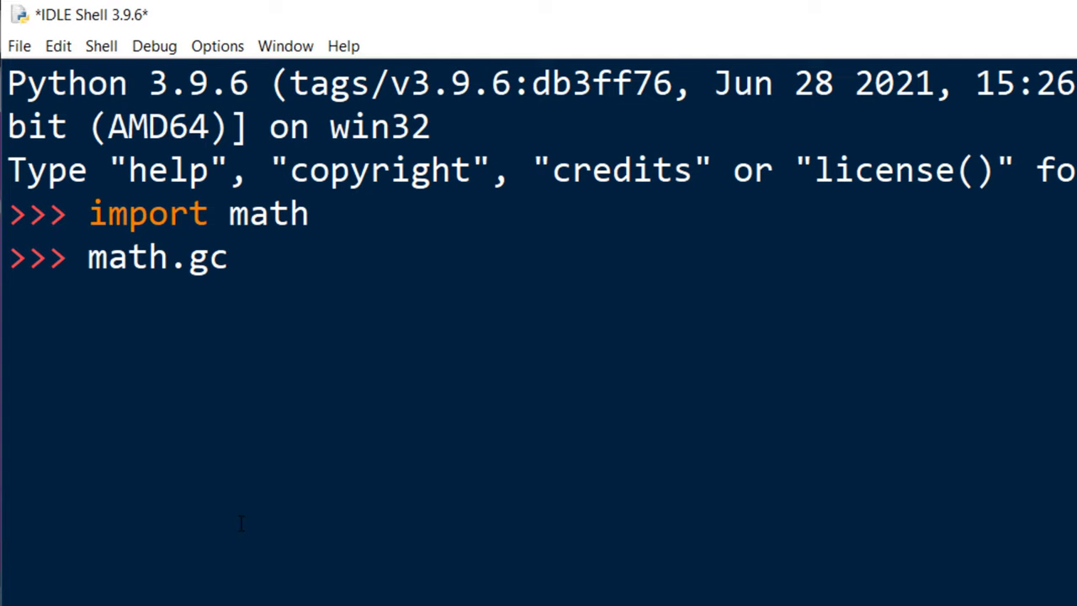
{"action": "type", "text": "d"}
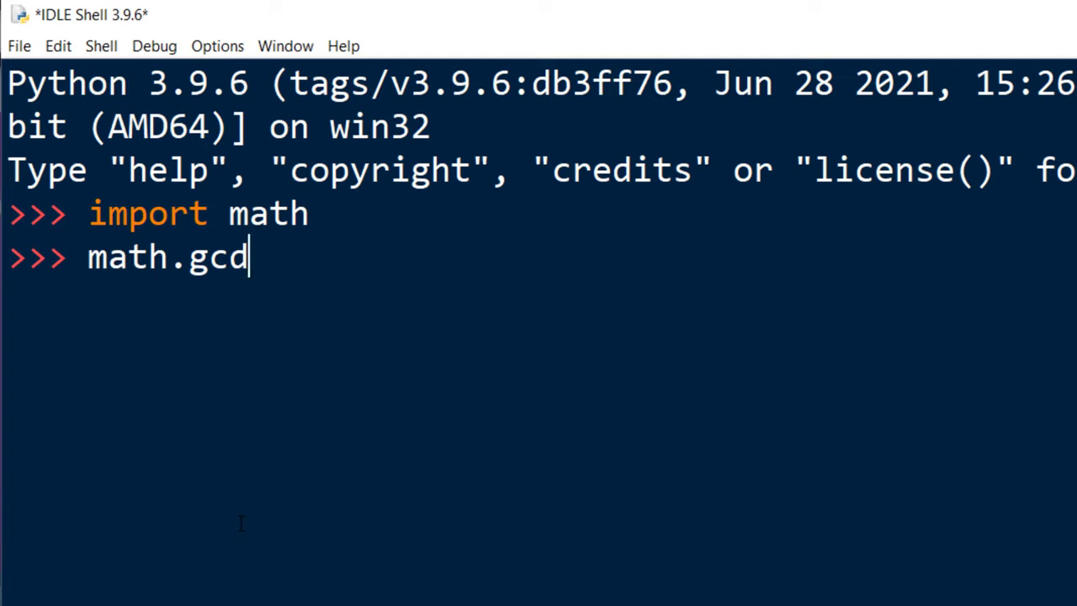
{"action": "type", "text": "("}
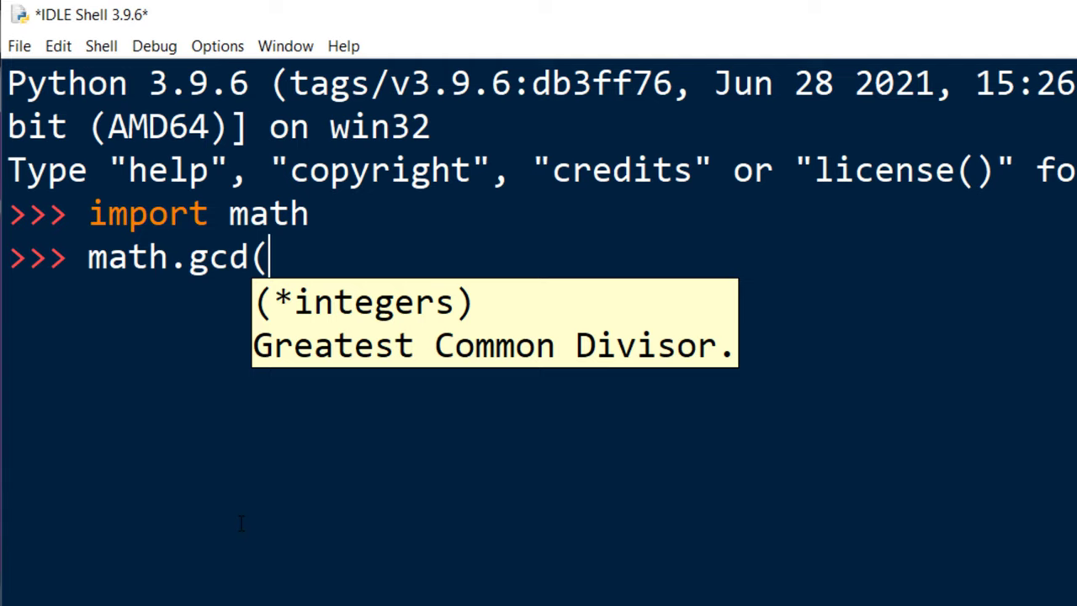
Complete the call as math.gcd(10, 20, 70) with its closing parenthesis
{"action": "type", "text": "10"}
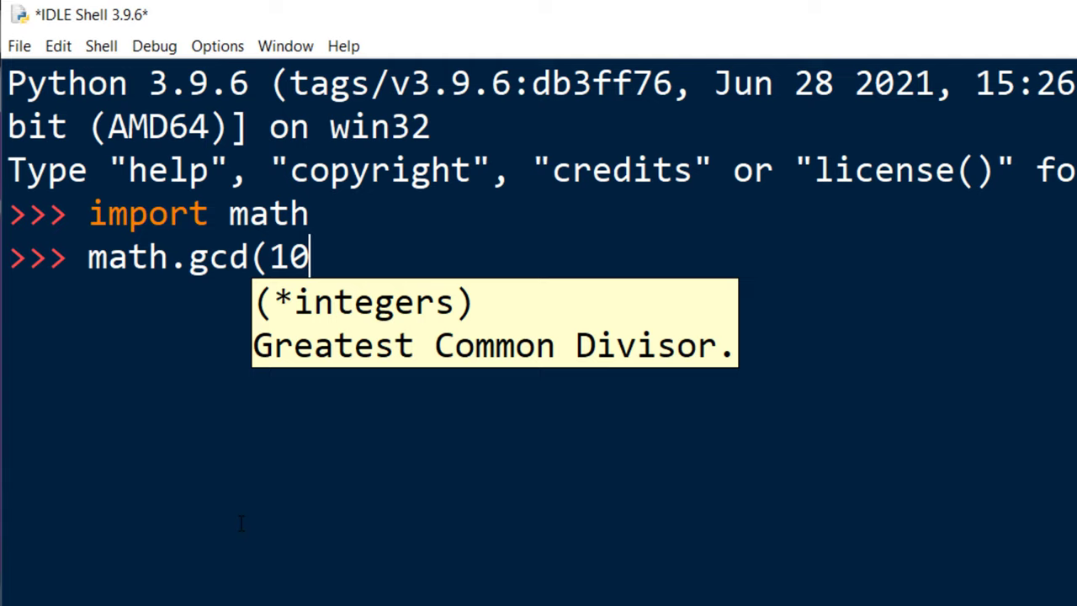
{"action": "type", "text": ", 20"}
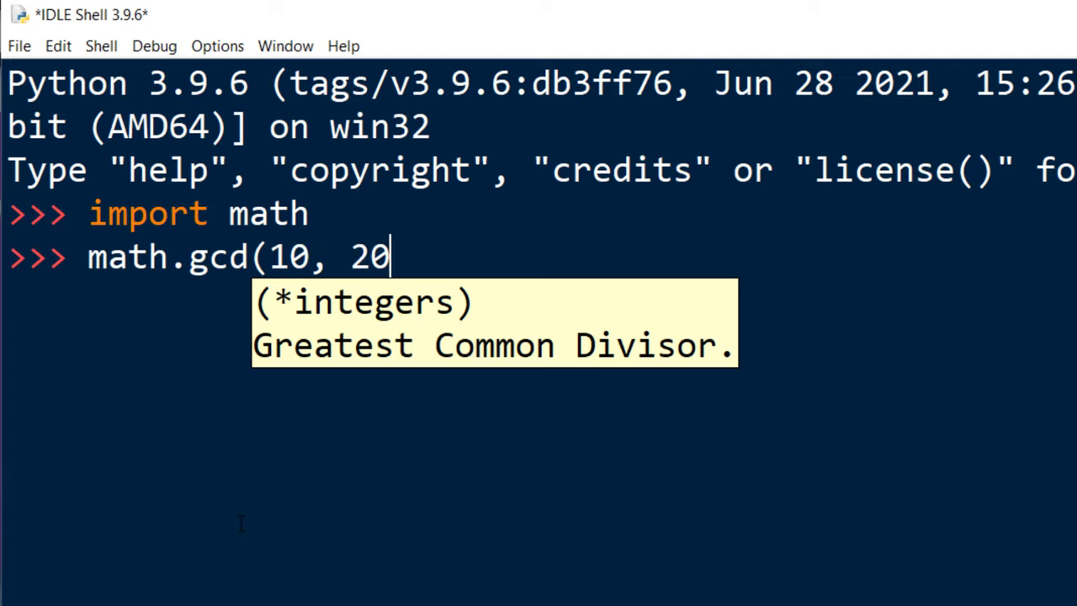
{"action": "type", "text": ", 70="}
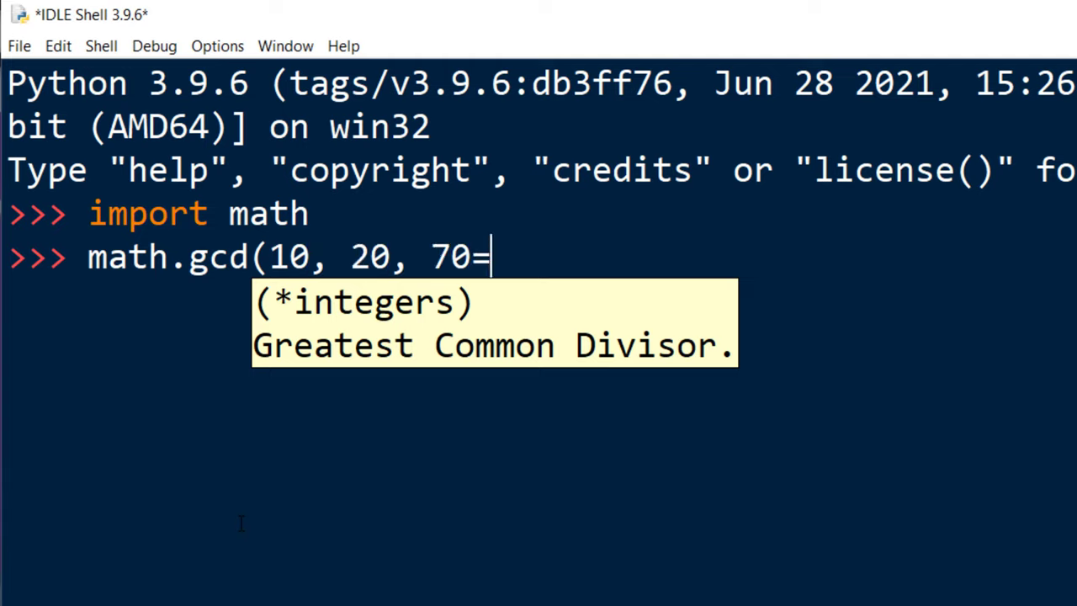
{"action": "type", "text": ")"}
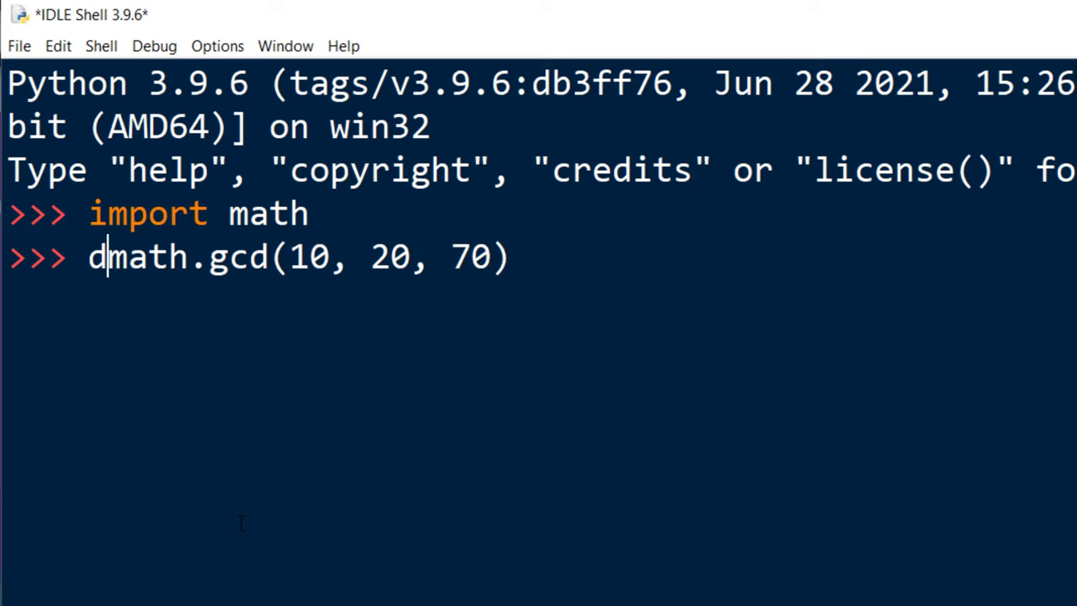
Assign the gcd result to 'divisor' and run print(divisor), which outputs 10
{"action": "type", "text": "isor ="}
{"action": "type", "text": "p"}
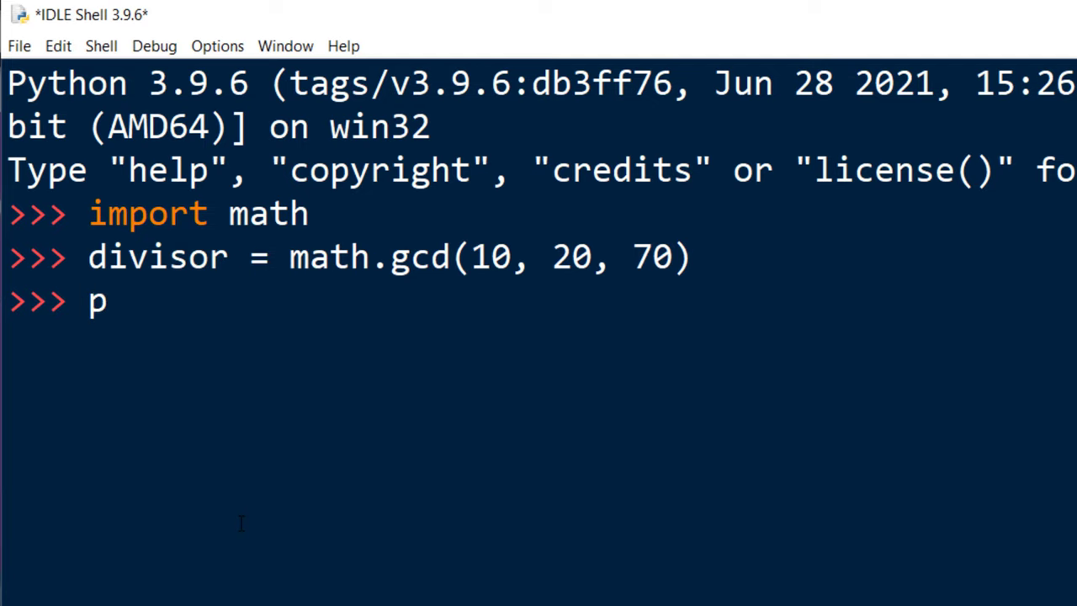
{"action": "type", "text": "rint(di"}
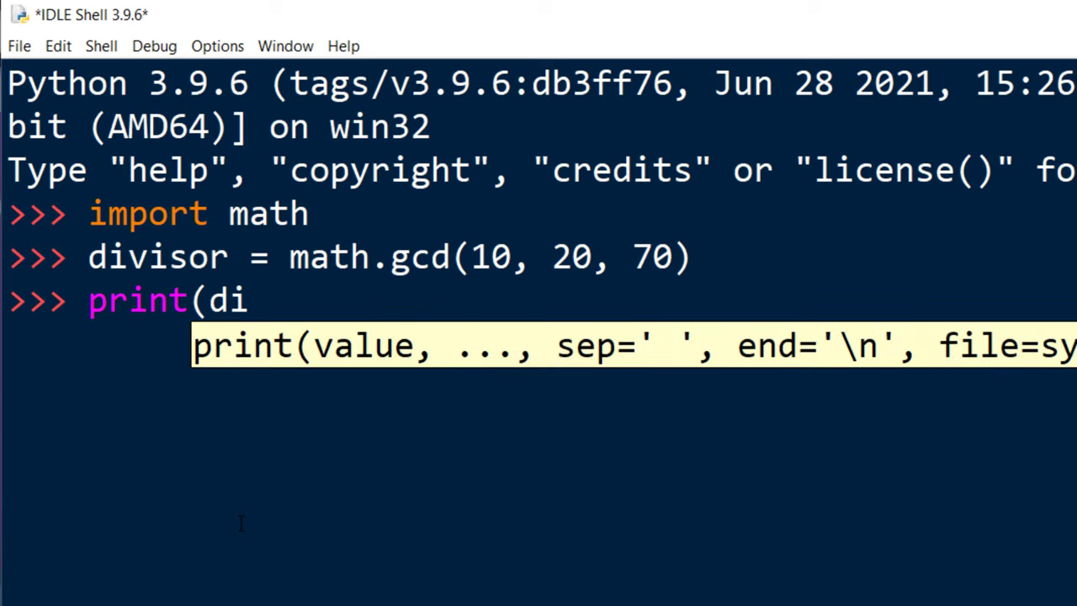
{"action": "type", "text": "visor("}
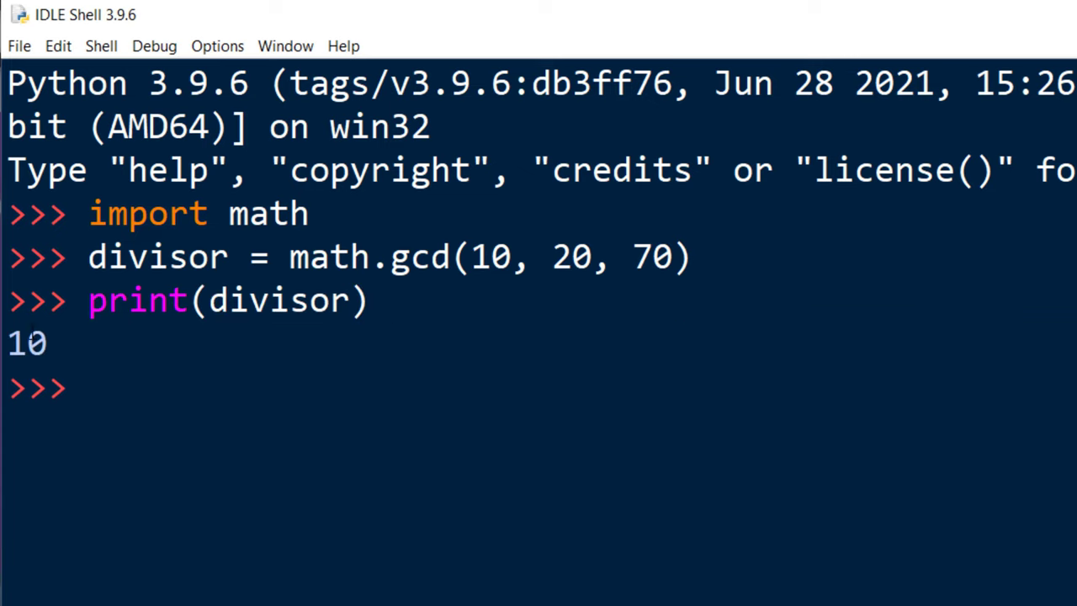
{"action": "double_click", "coordinate": [27, 343]}
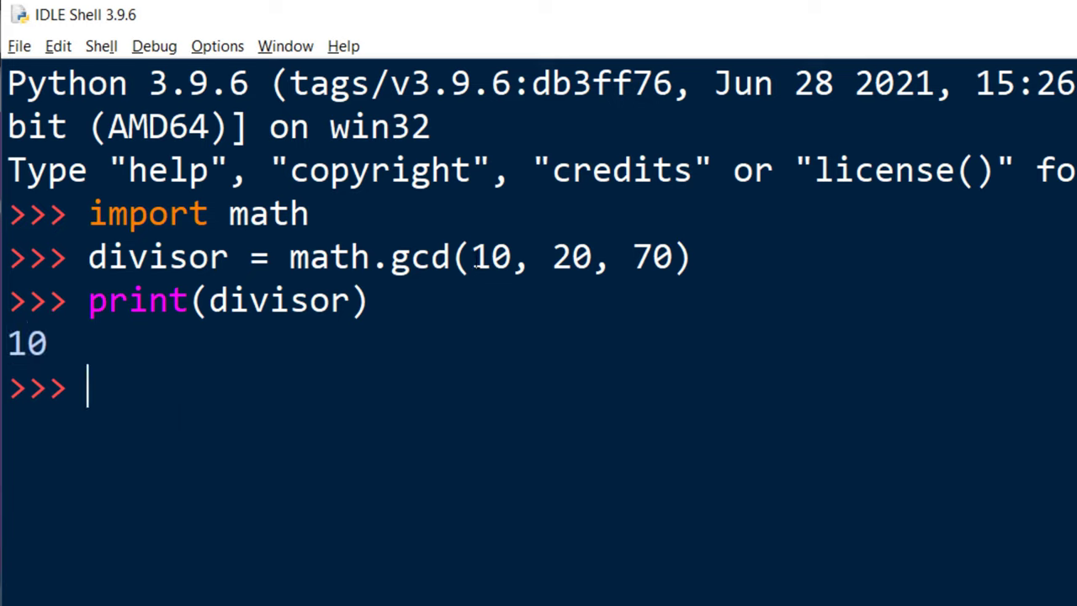
{"action": "left_click_drag", "start_coordinate": [471, 256], "coordinate": [673, 256]}
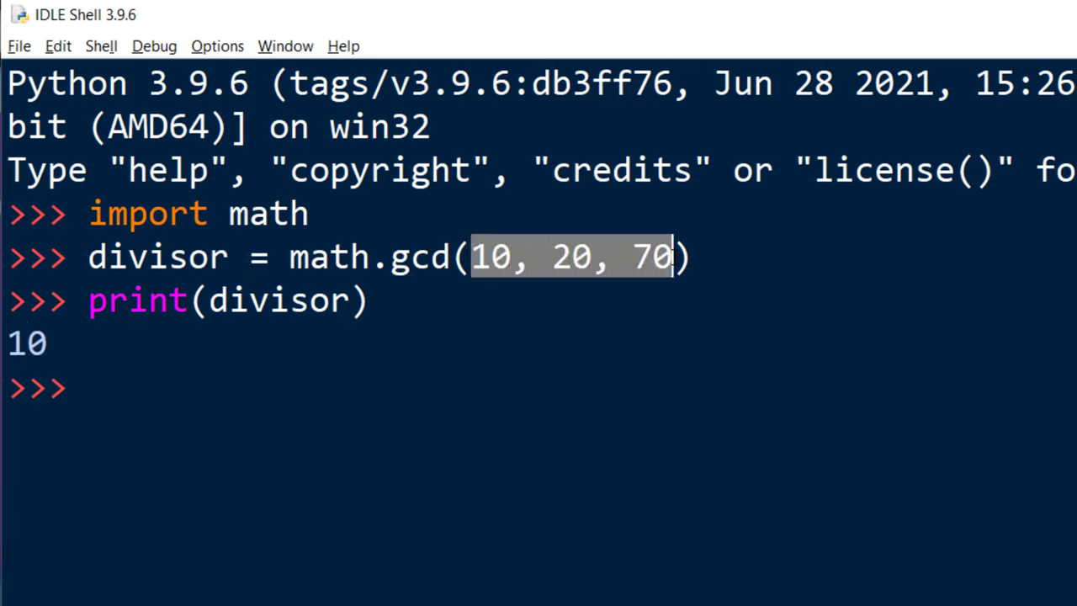
{"action": "left_click", "coordinate": [485, 256]}
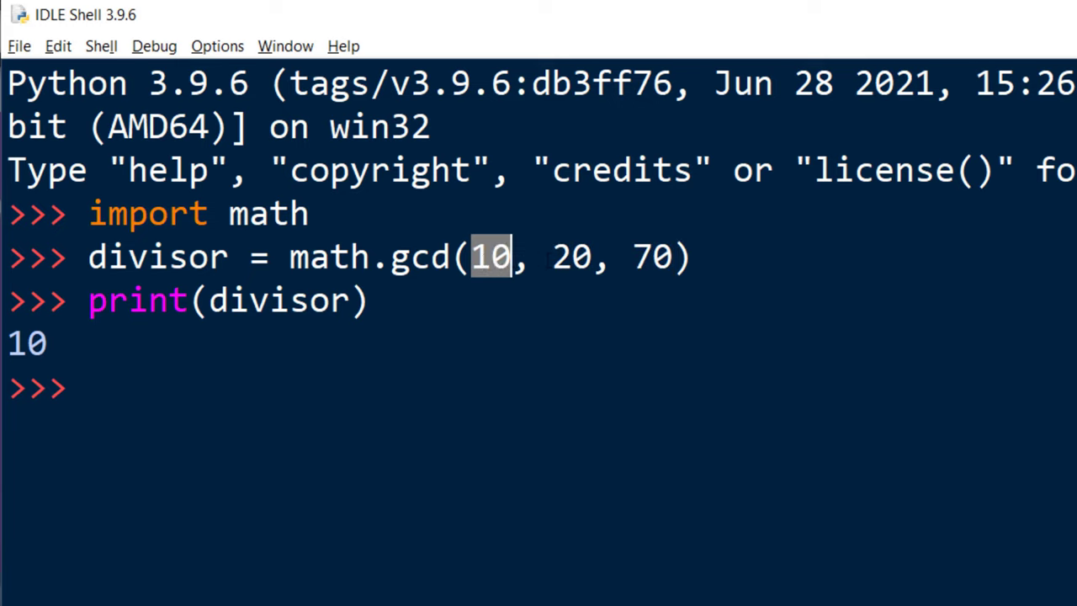
{"action": "left_click", "coordinate": [630, 256]}
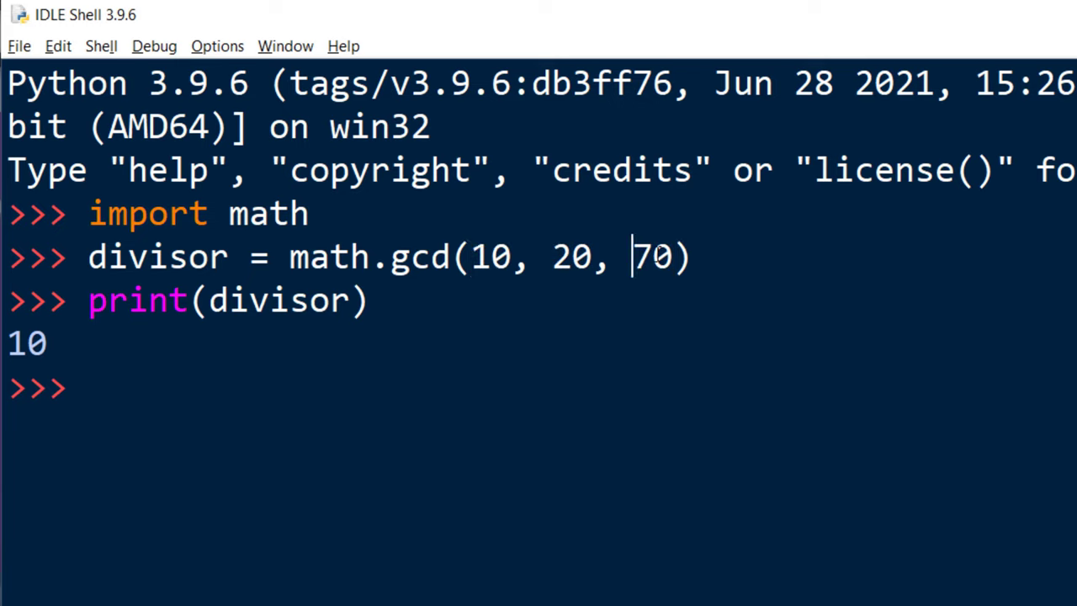
{"action": "double_click", "coordinate": [653, 256]}
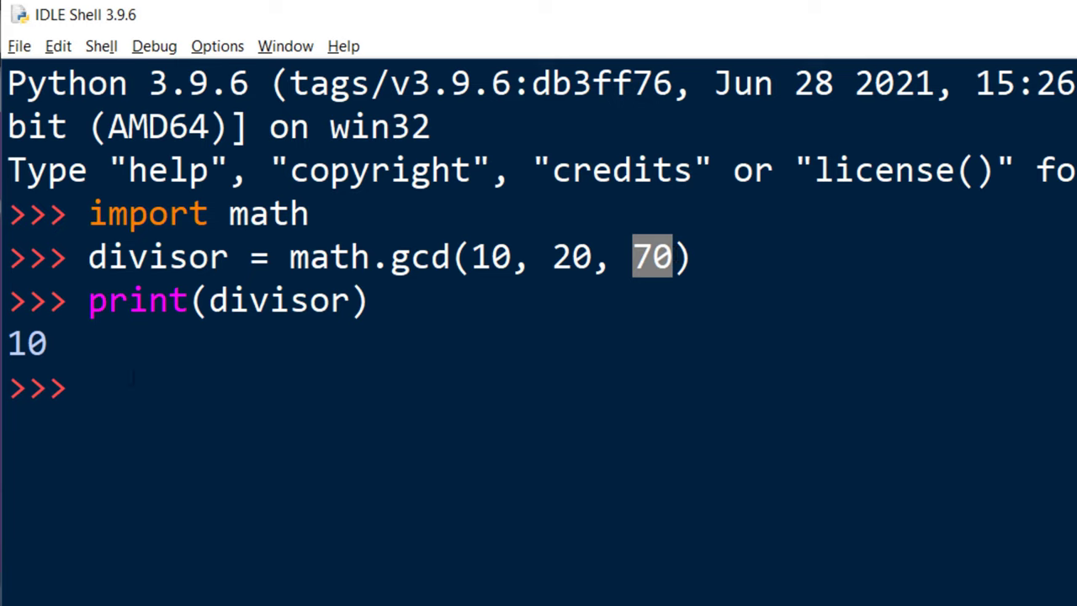